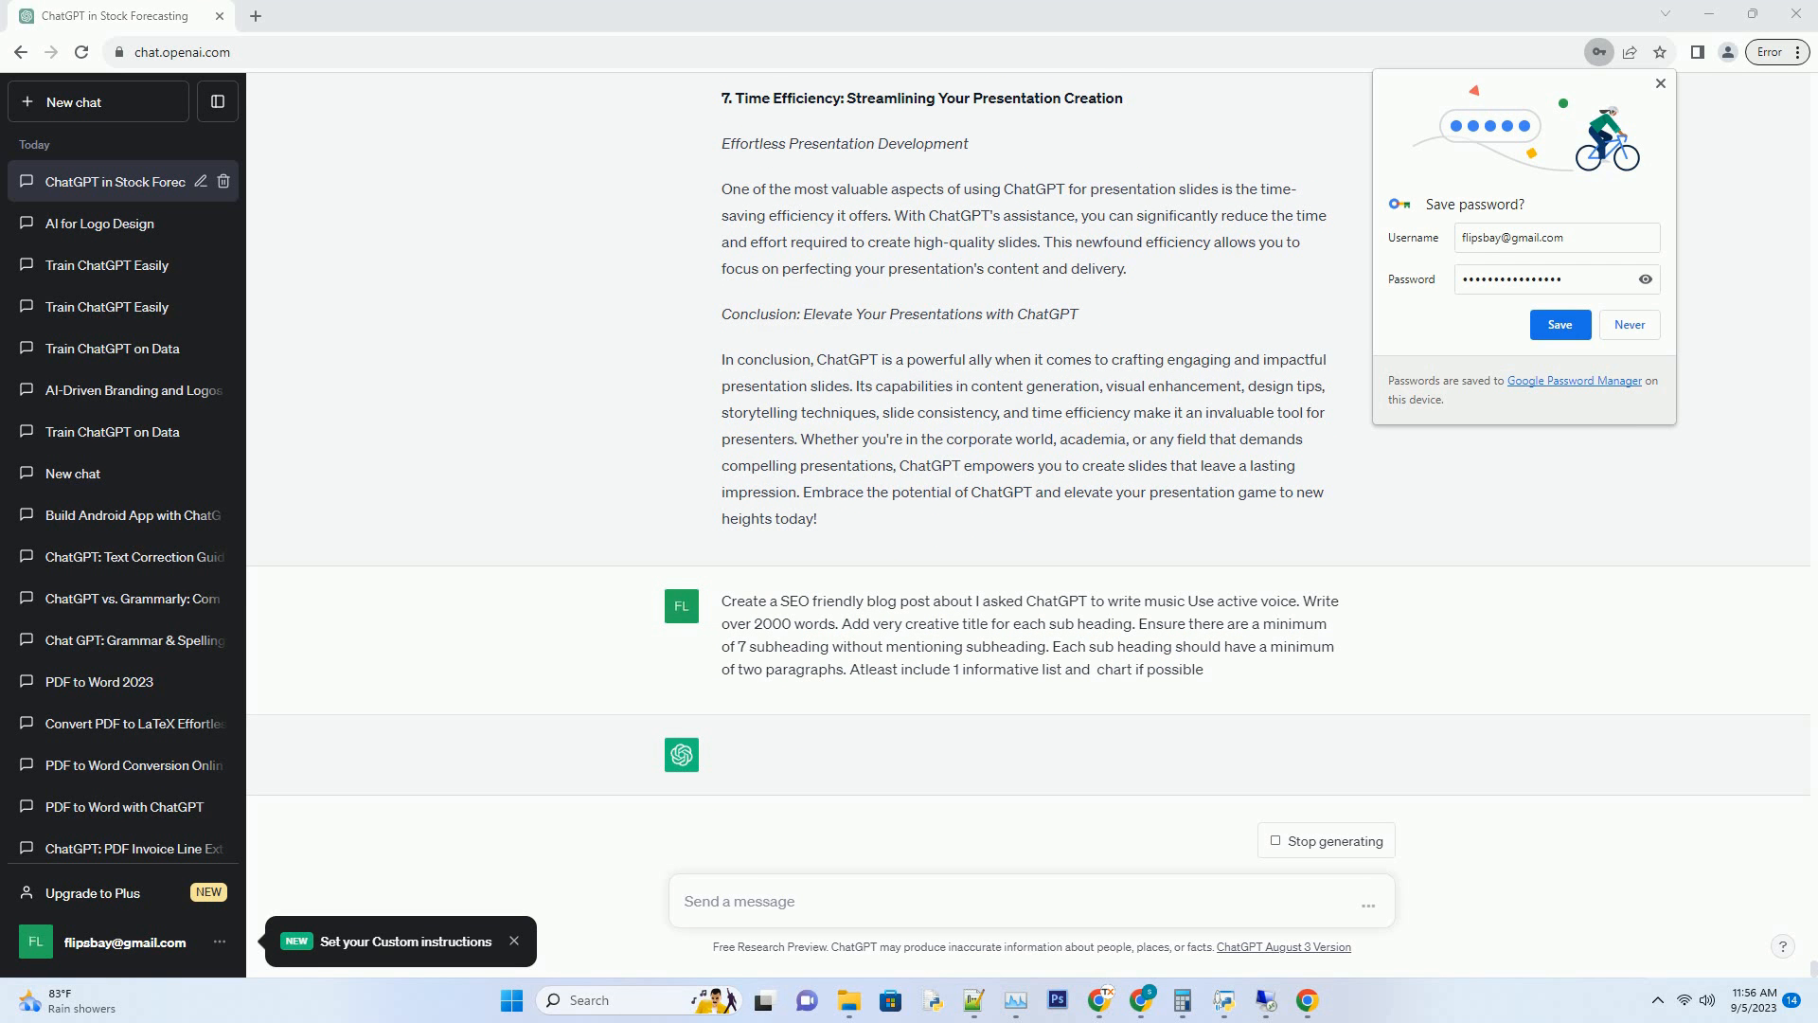
Keep the music blog post generating and scroll to the 'Conclusion: A Symphony of AI and Creativity' section
left_click(1032, 901)
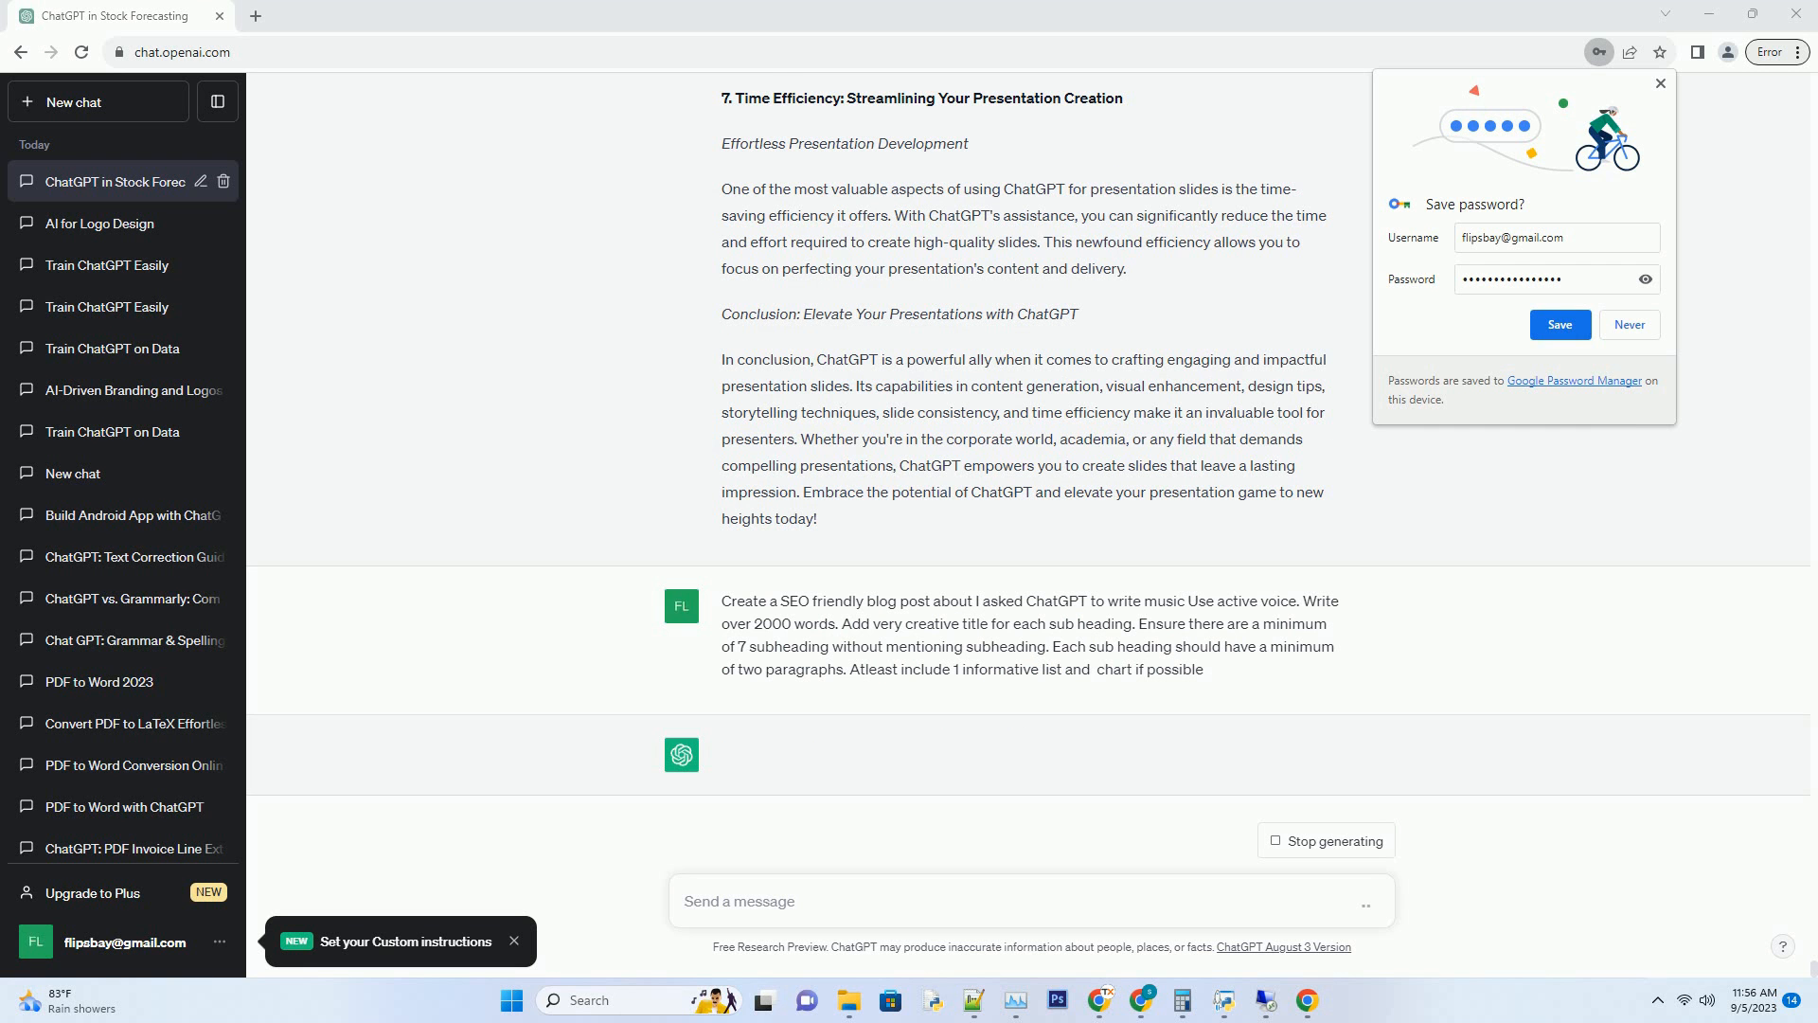
left_click(1032, 901)
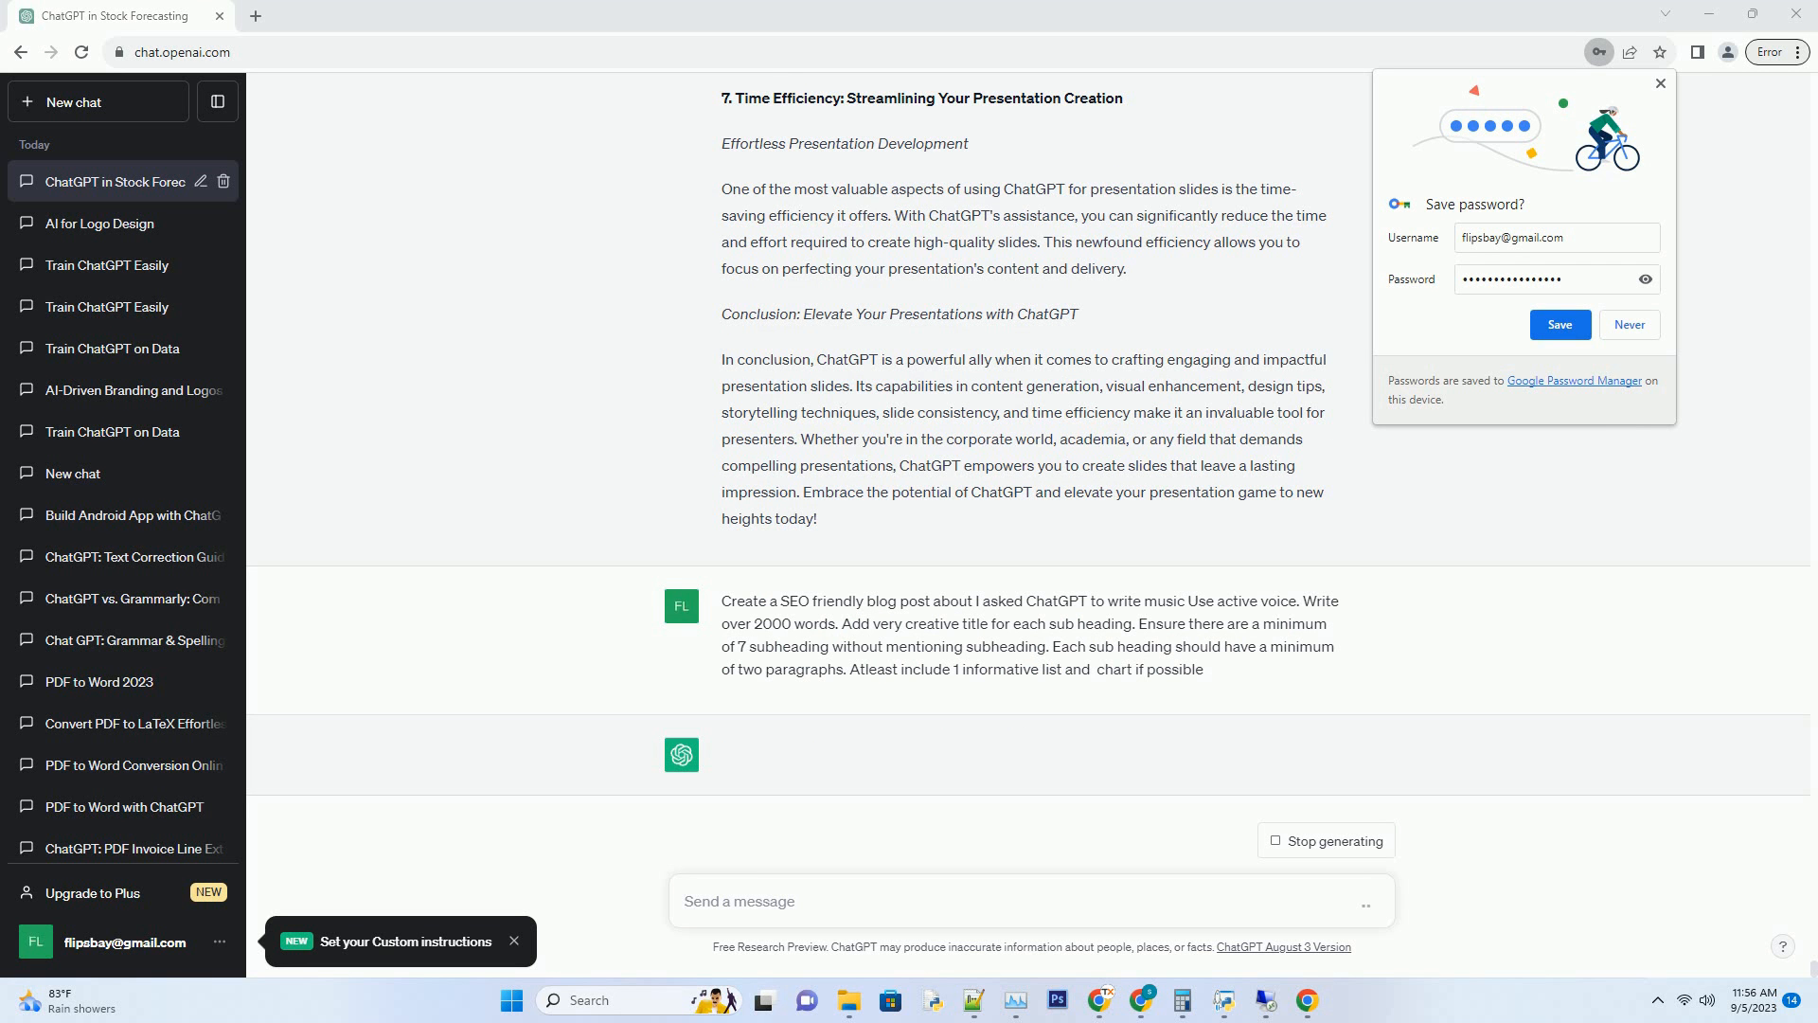
scroll("down", 3)
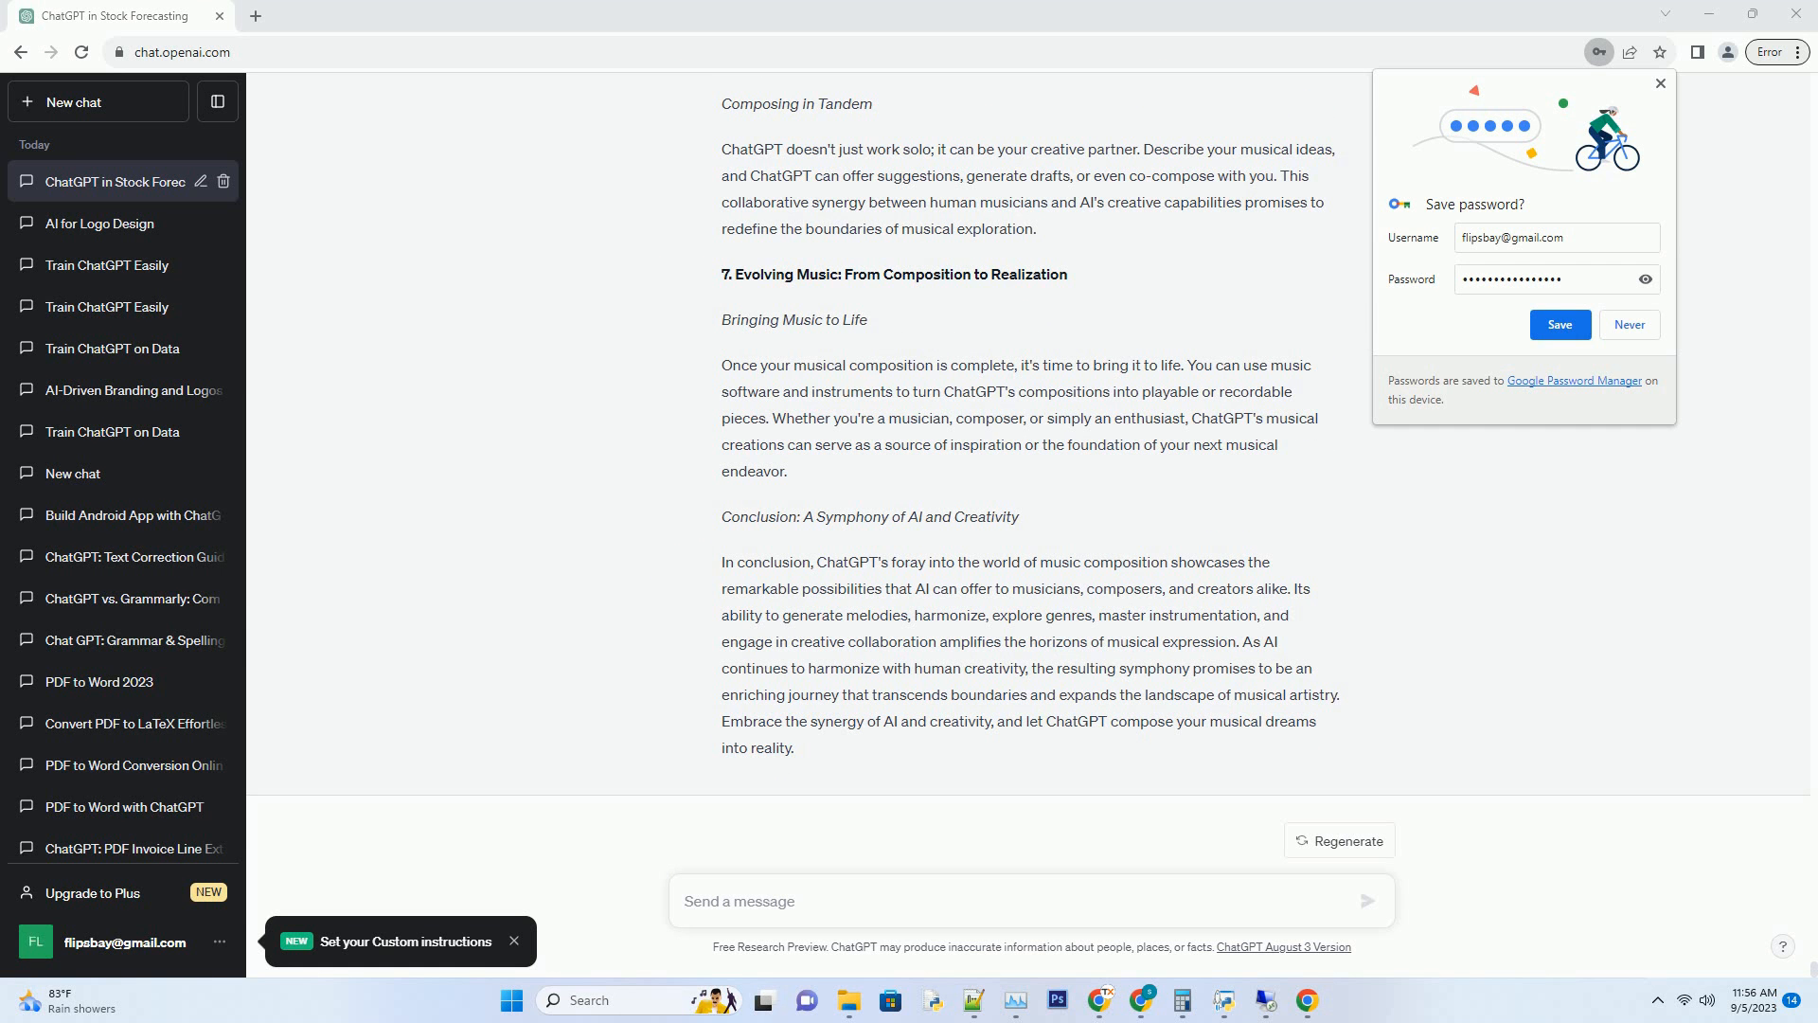
left_click(1030, 900)
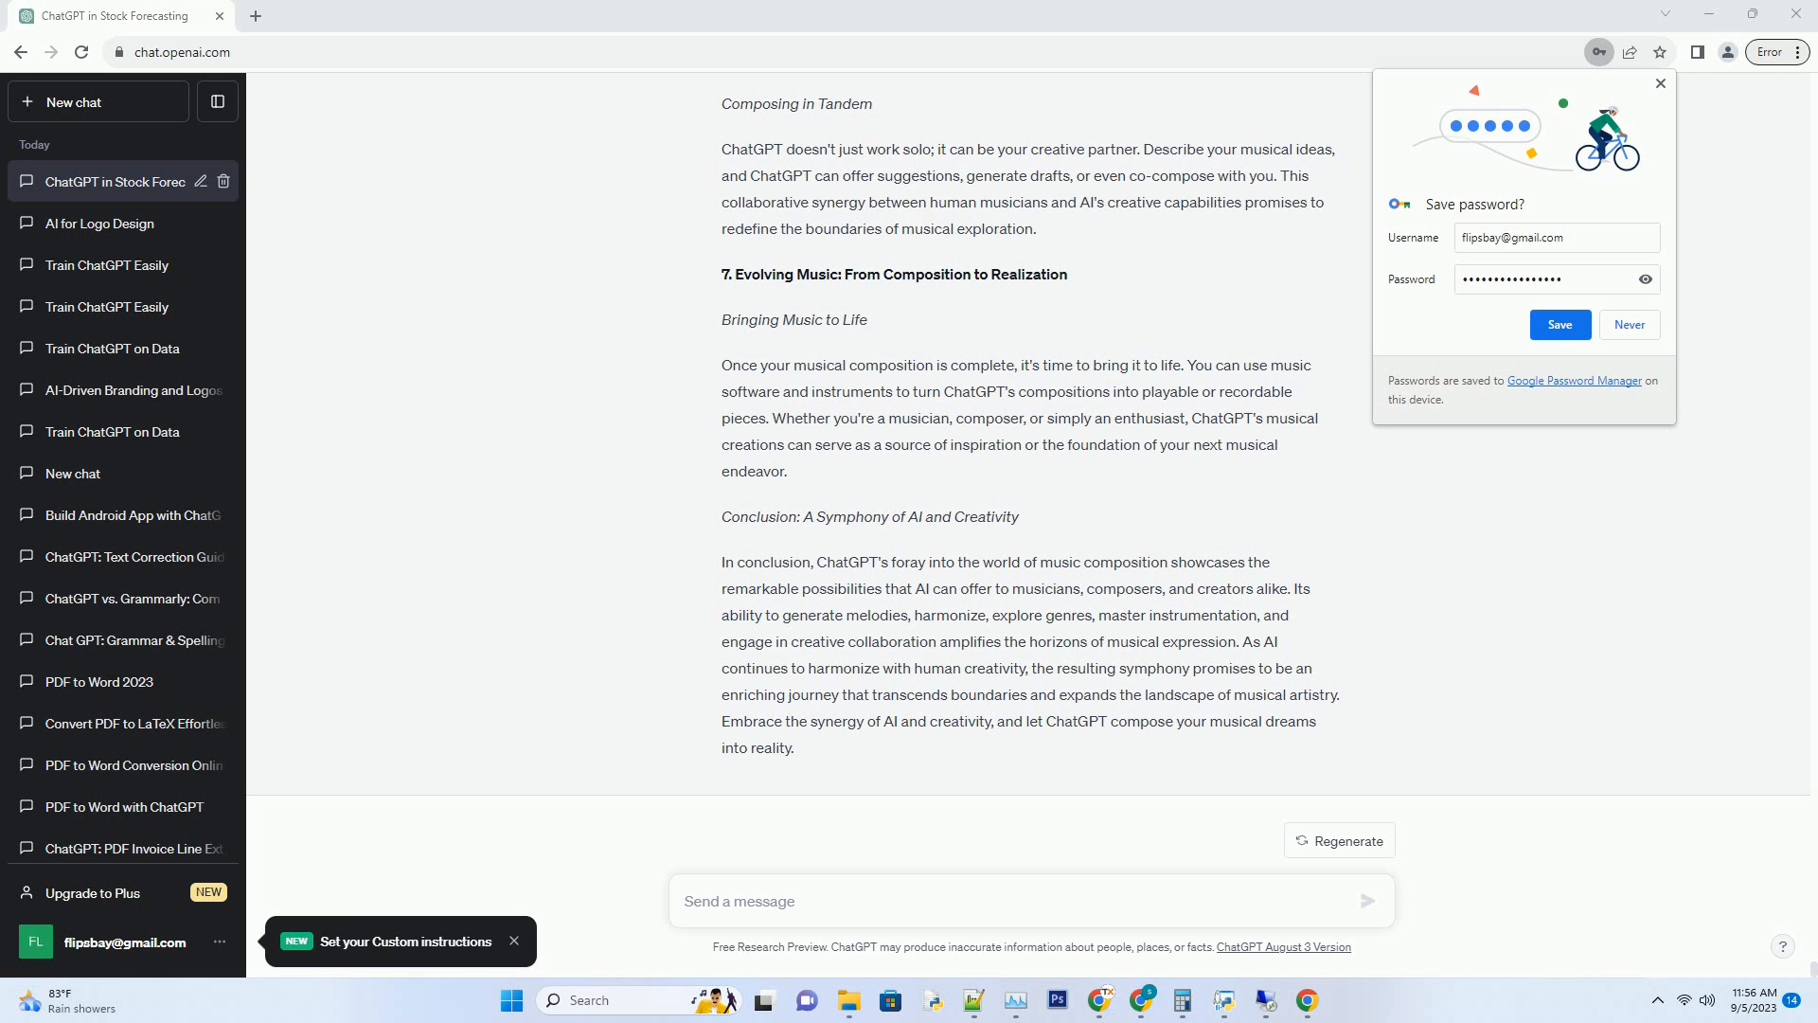
left_click(1030, 901)
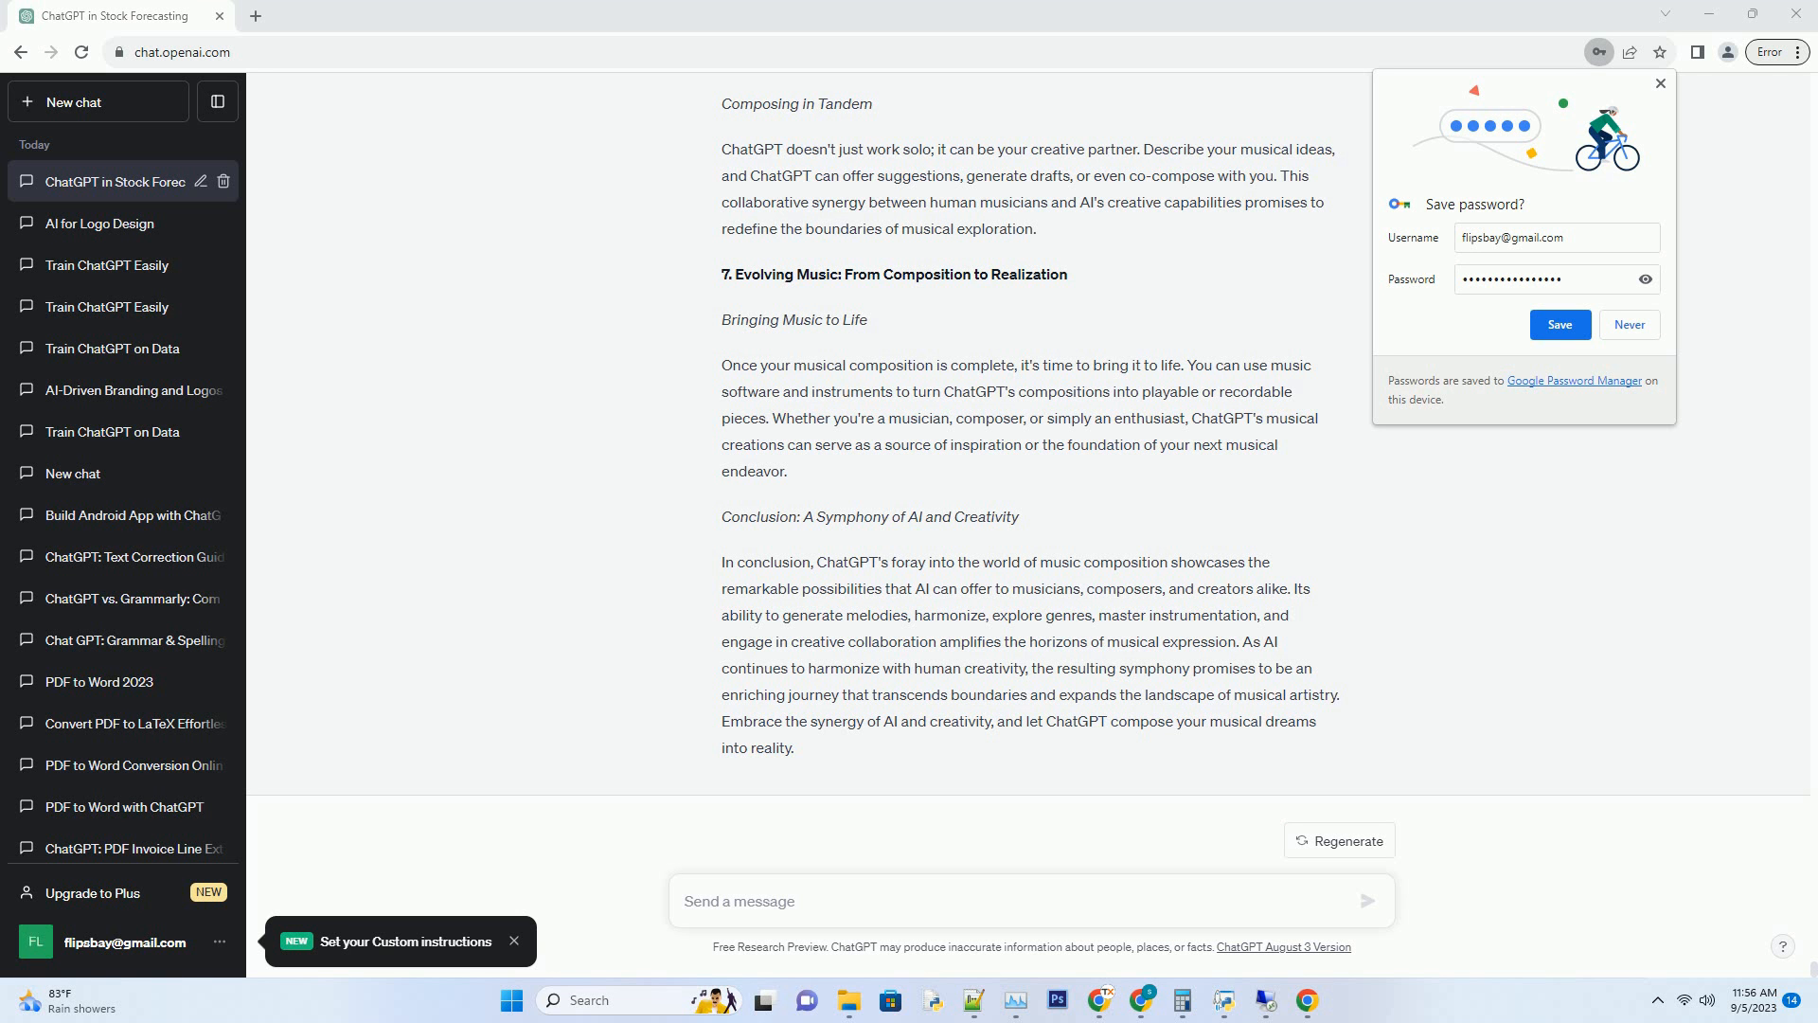
left_click(1029, 900)
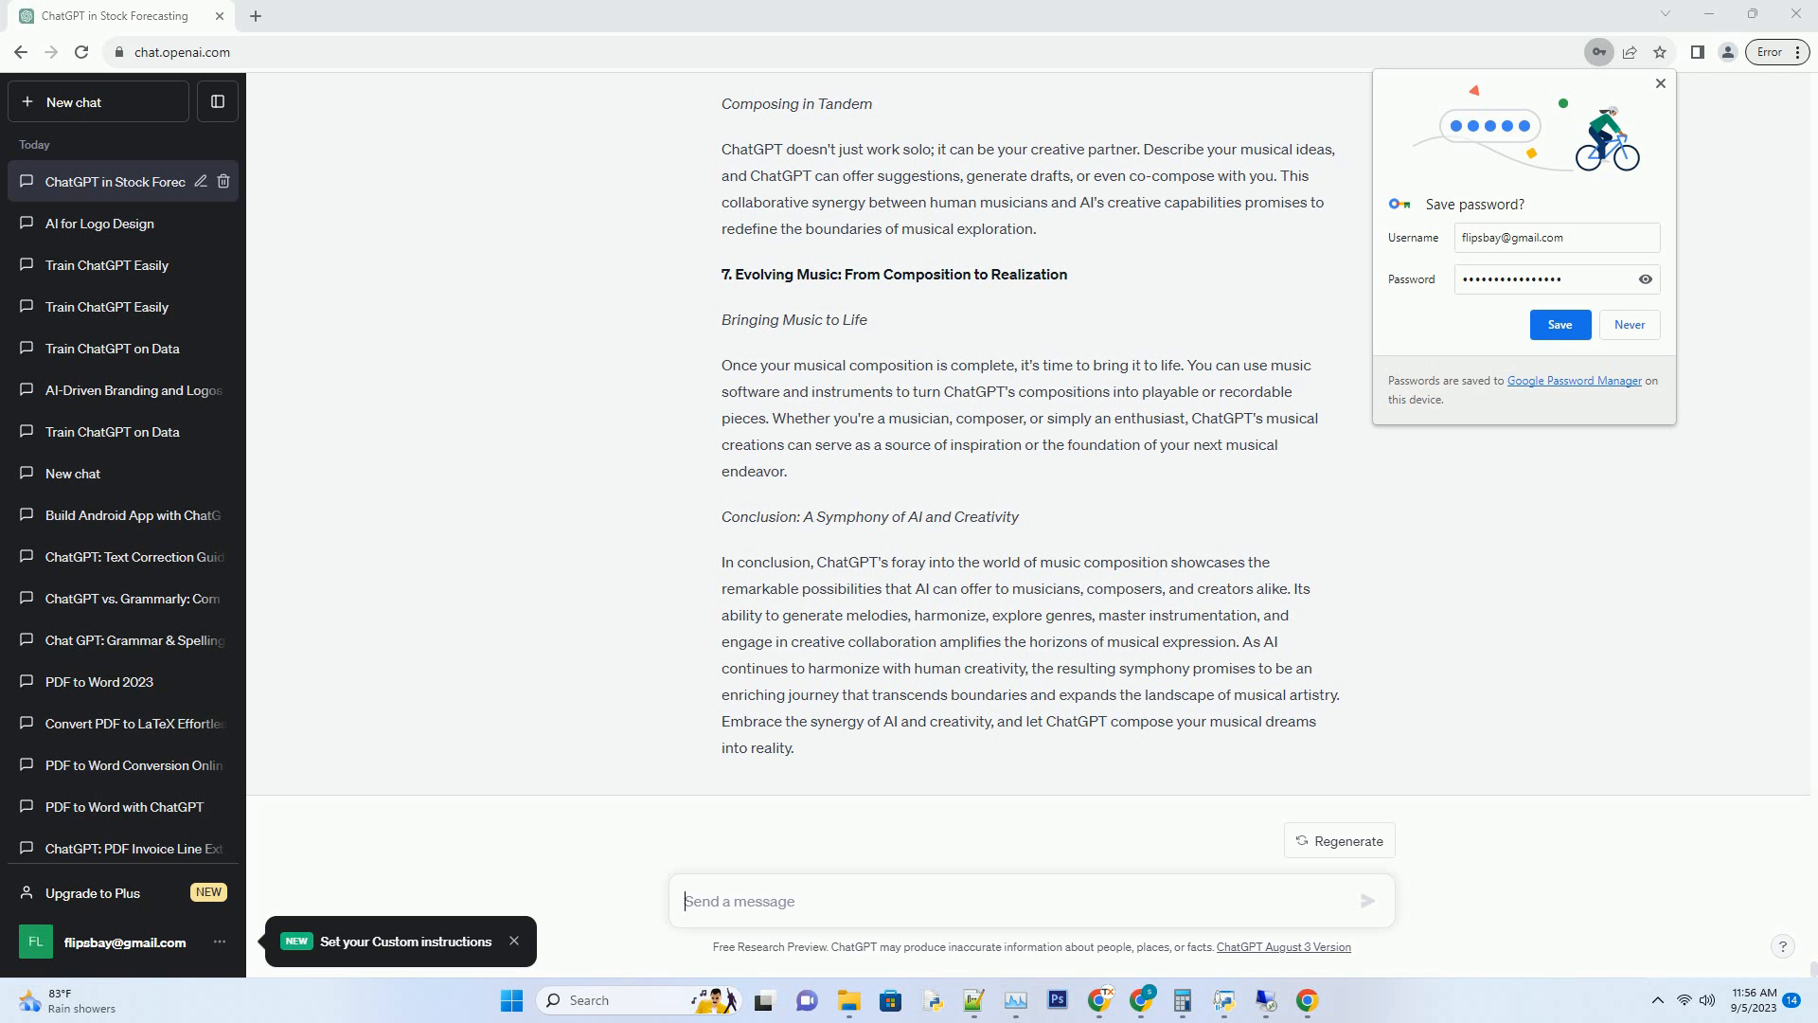